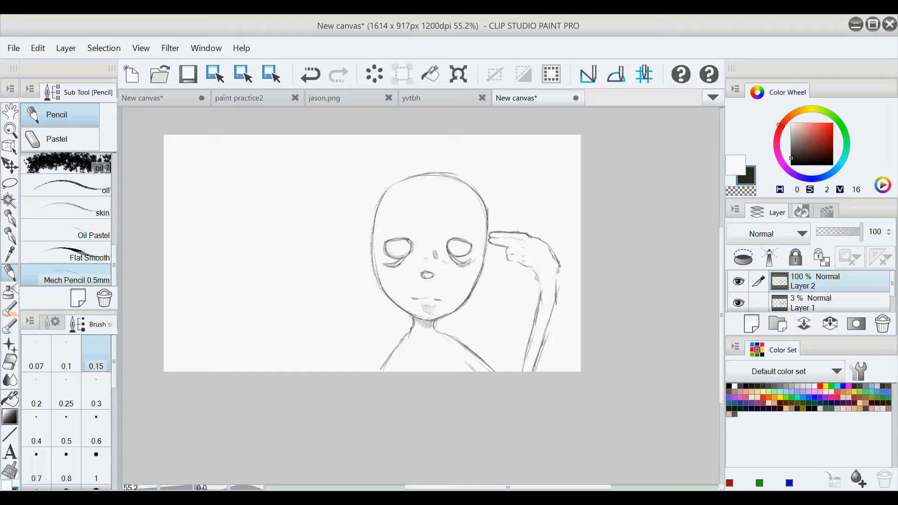
Step: Sketch sweat drops beside the figure's temple and undo the trial lettering strokes
drag(516, 235, 549, 349)
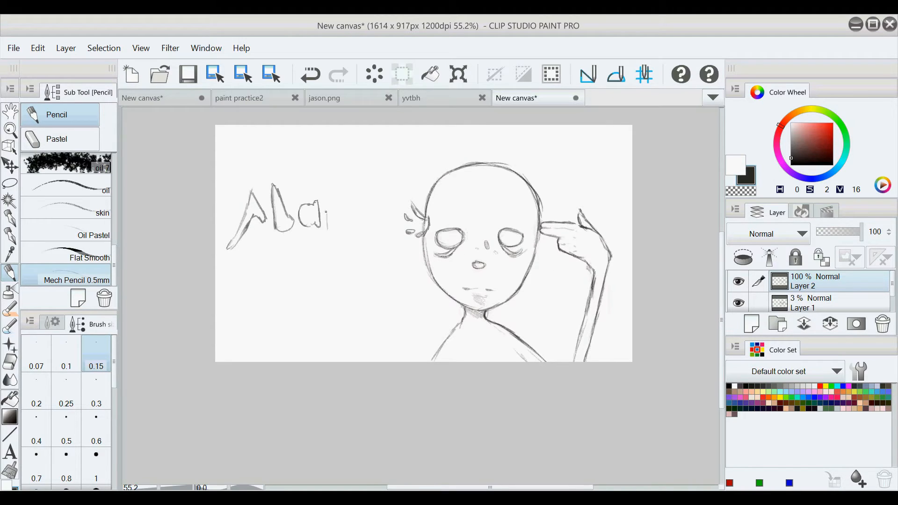
click(310, 75)
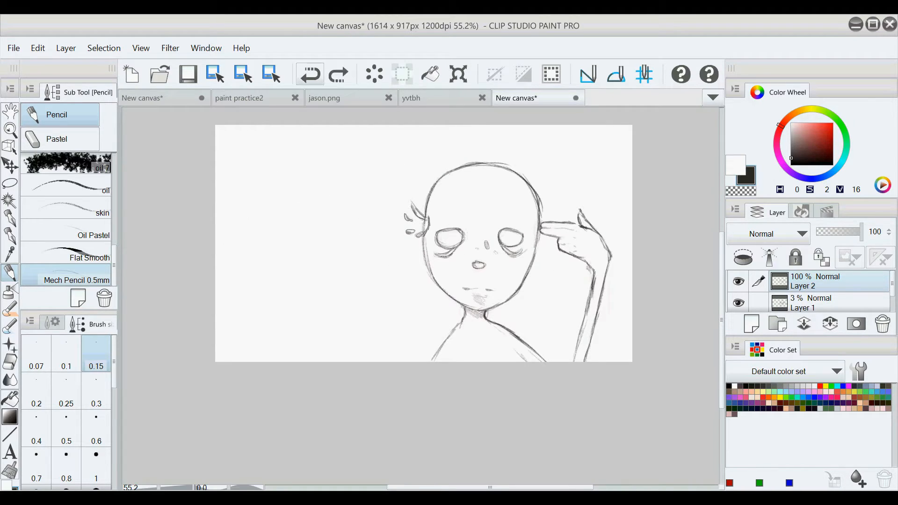
Step: Sketch the outlined word 'Hurt' with splashes and drips, then begin tinting it dark red
drag(257, 201, 267, 261)
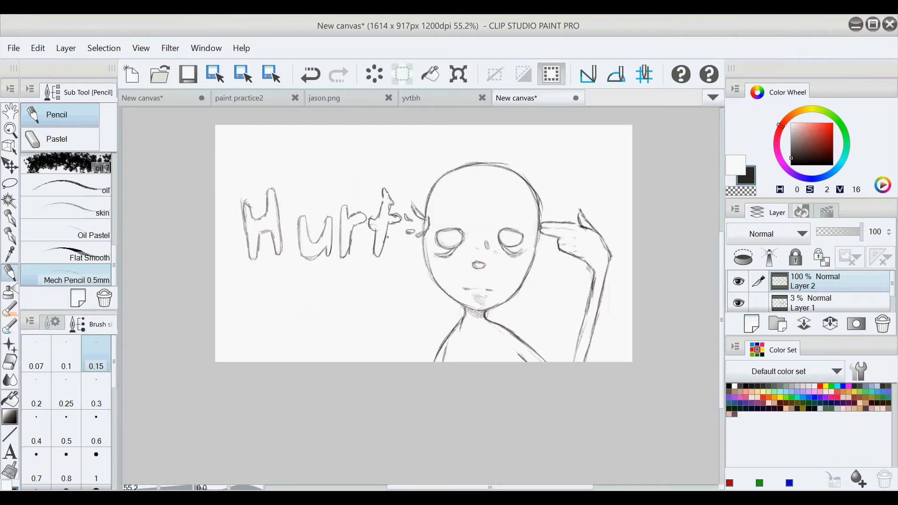
drag(320, 206, 372, 246)
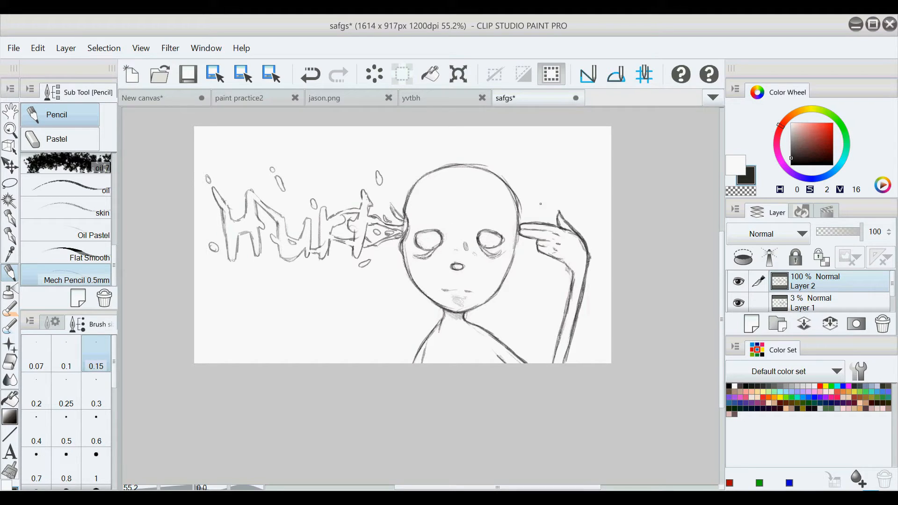
drag(378, 195, 407, 229)
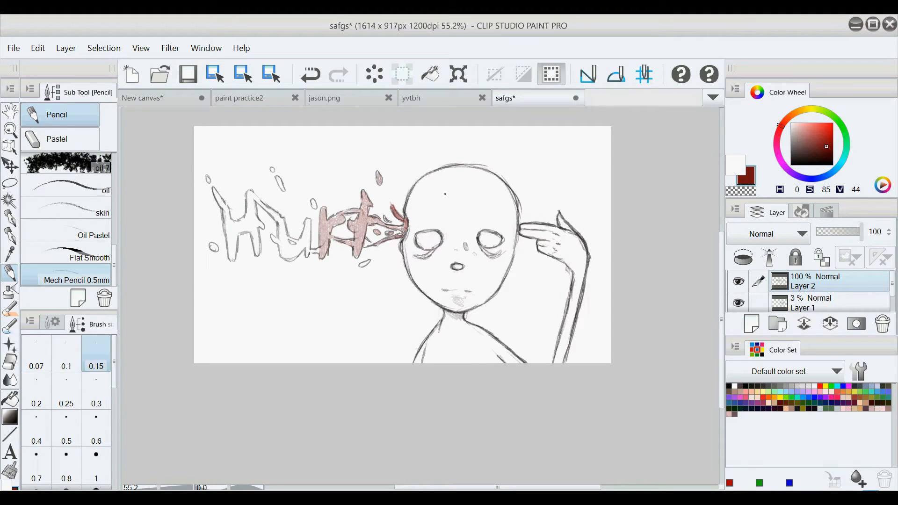
Step: With brush size 0.25, fill the 'Hurt' lettering deep red and tint the nose, cheeks and eyes pink
click(65, 392)
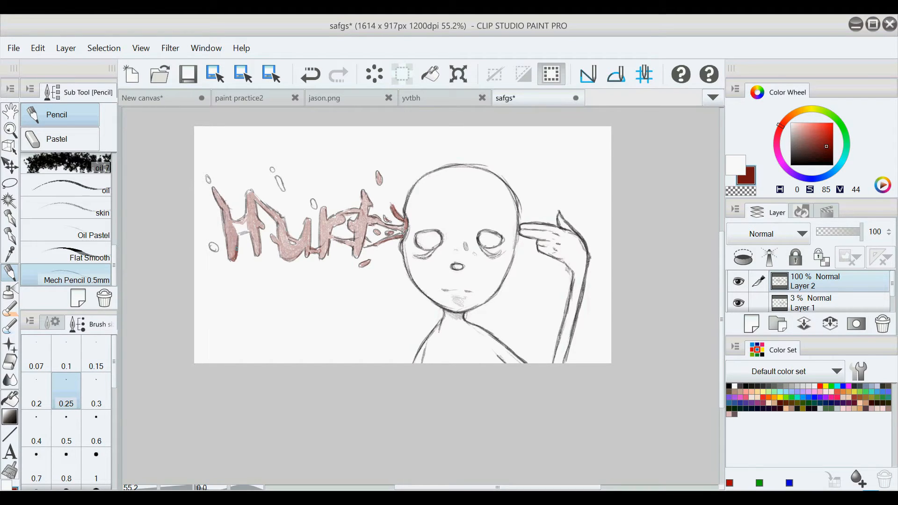
click(830, 141)
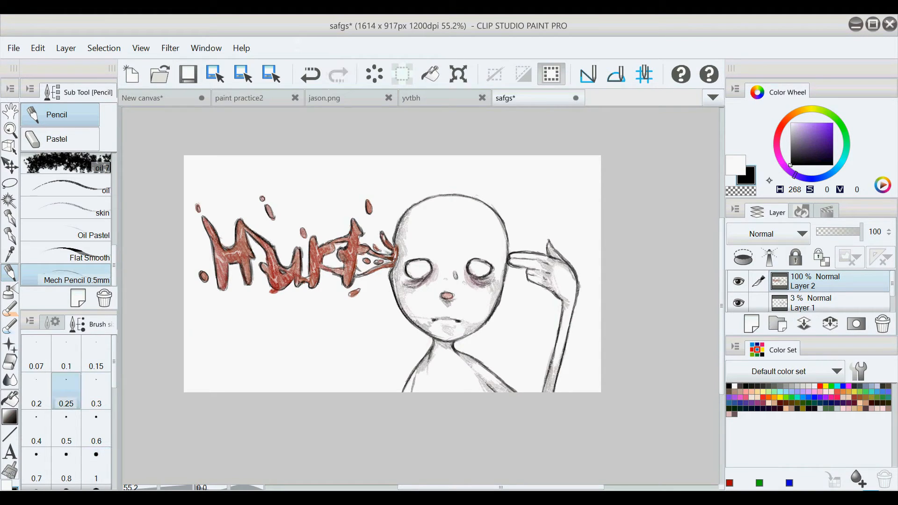
Step: With brush size 0.15, shade grey into the background corners and paint red blood trickling from the temple
click(95, 356)
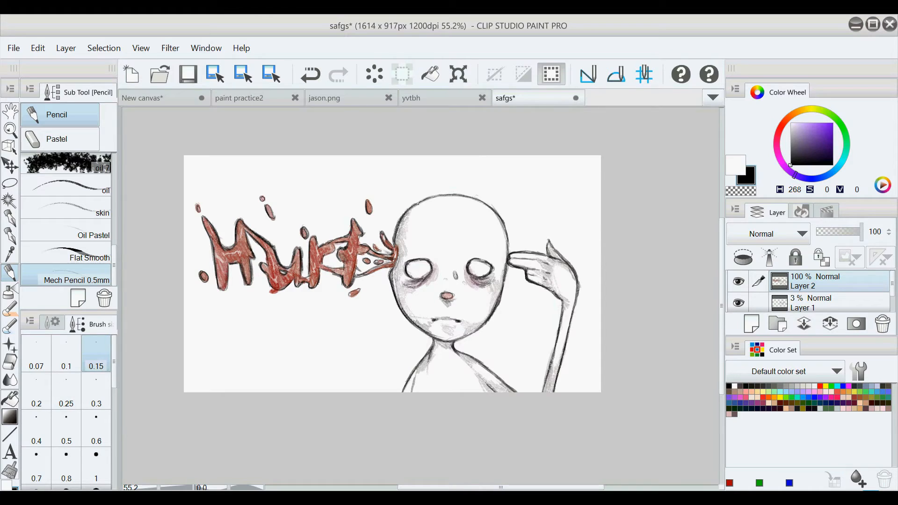
click(834, 140)
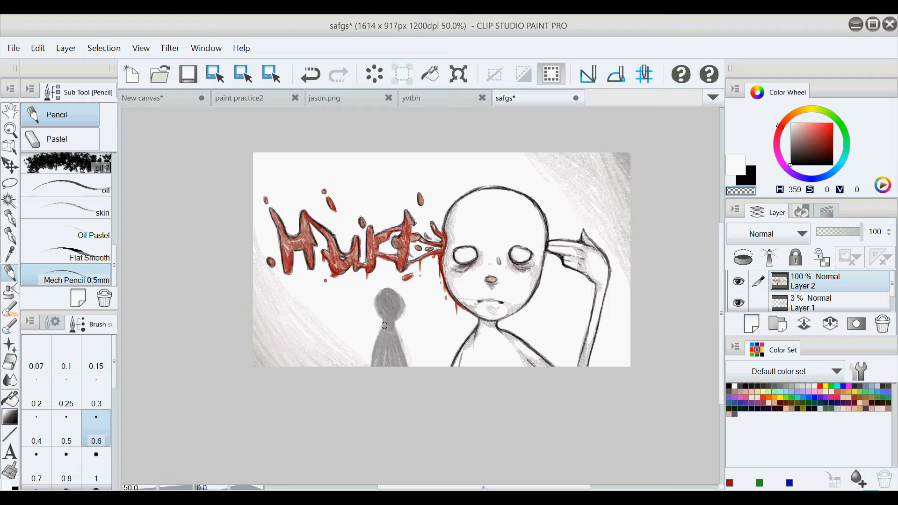
Step: With brush size 0.2, ink the outlines black, deepen the eye shadows and add a red cross mark on the chest
click(96, 353)
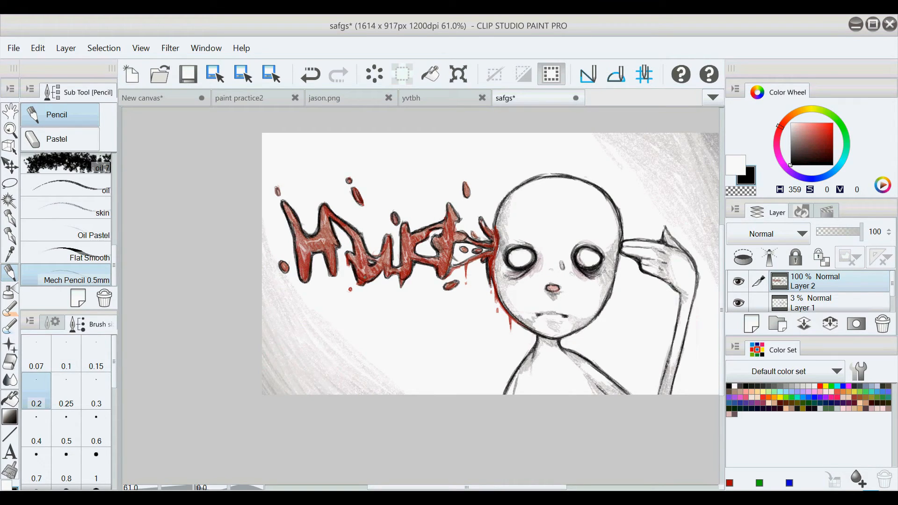
click(833, 137)
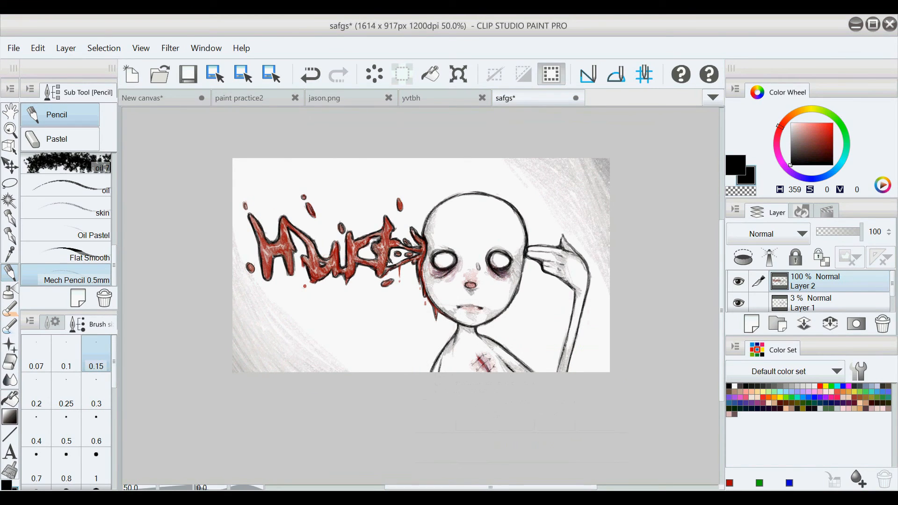
drag(356, 252, 378, 278)
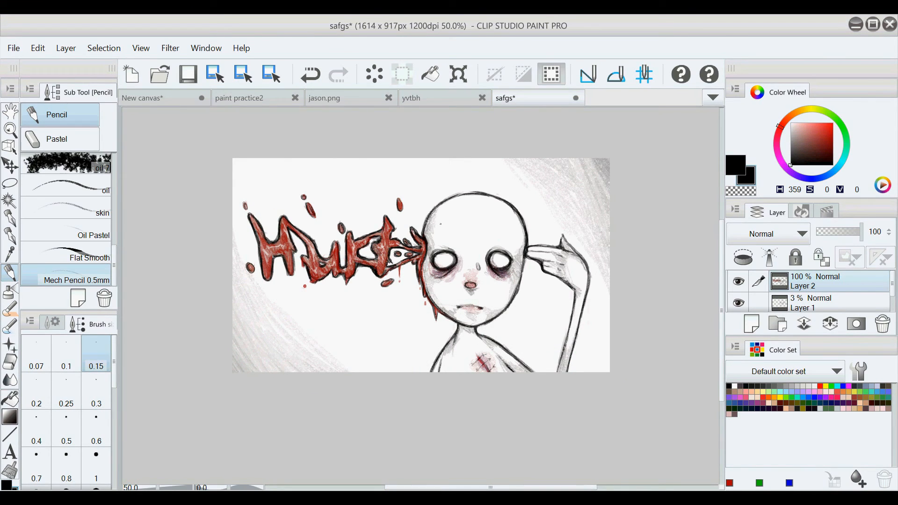